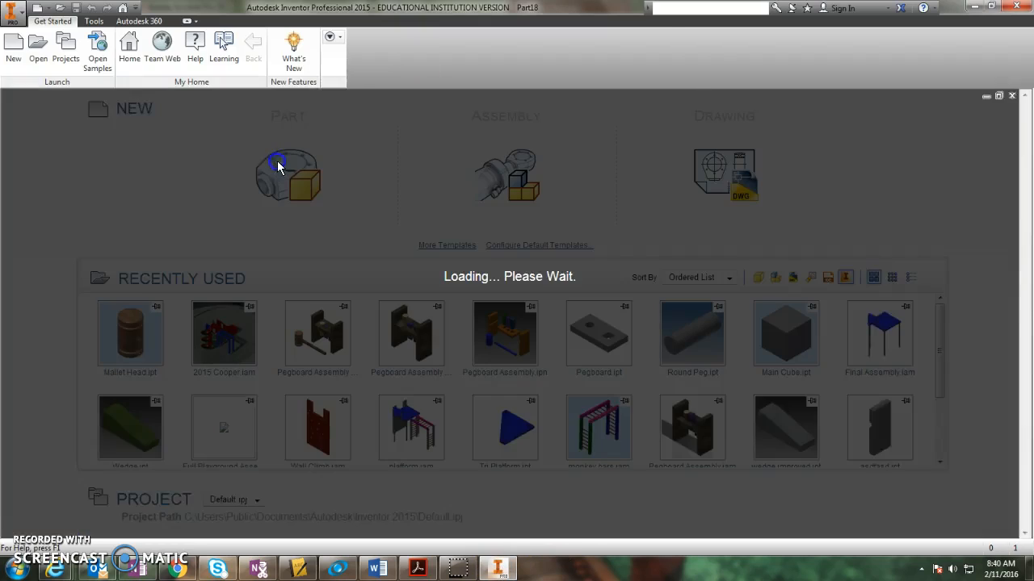
Create a new part and draw a 24-inch vertical line up the Y axis.
left_click(281, 169)
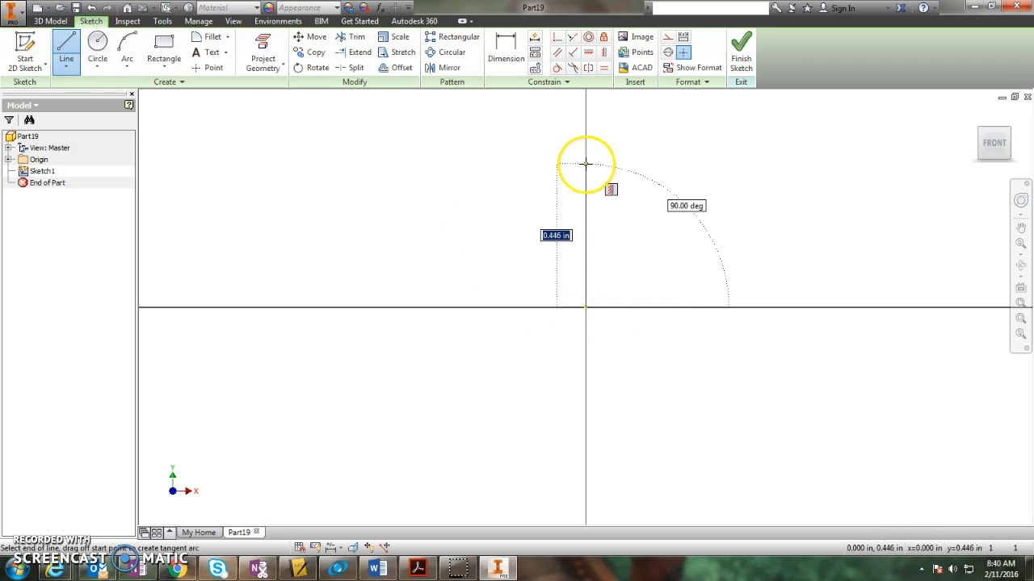
type("24")
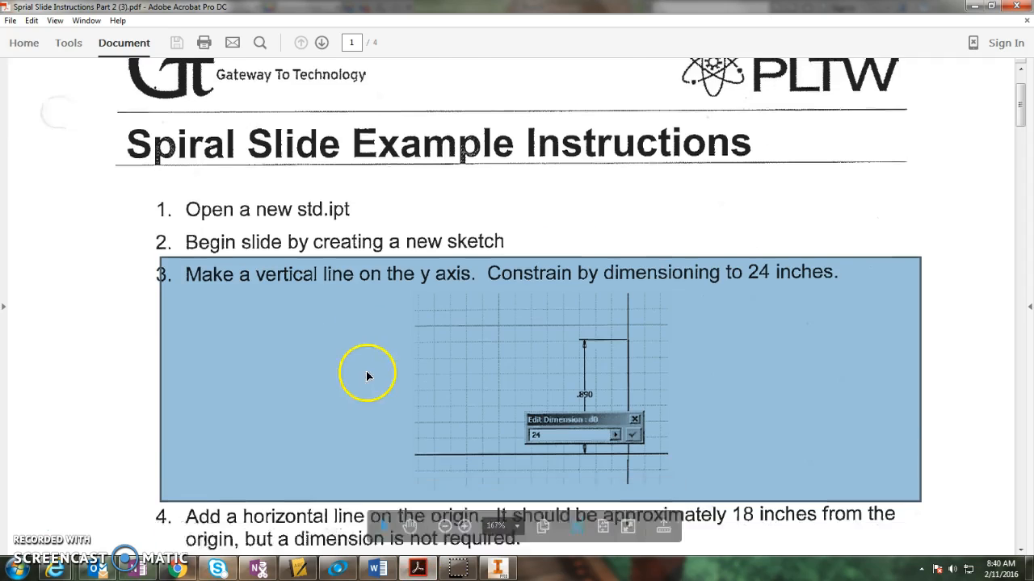
Read instruction steps 4–6 in the PDF and return to the Inventor sketch.
scroll("down", 3)
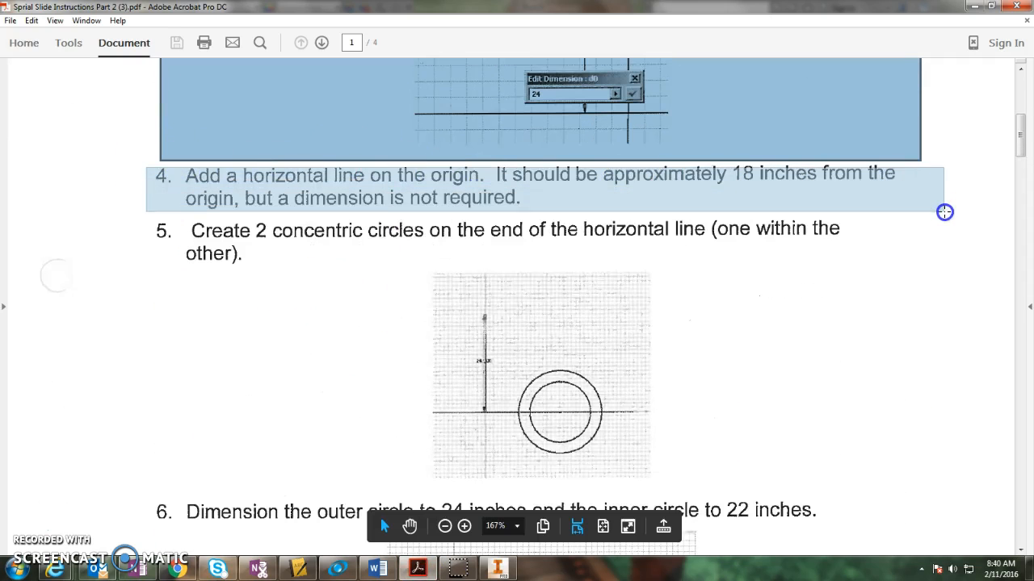
scroll("down", 3)
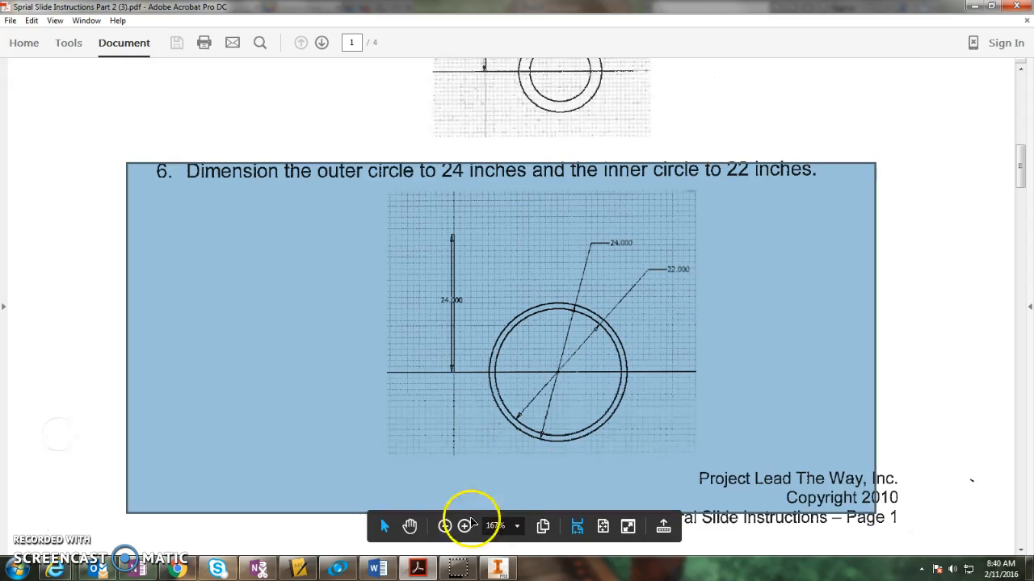
left_click(487, 567)
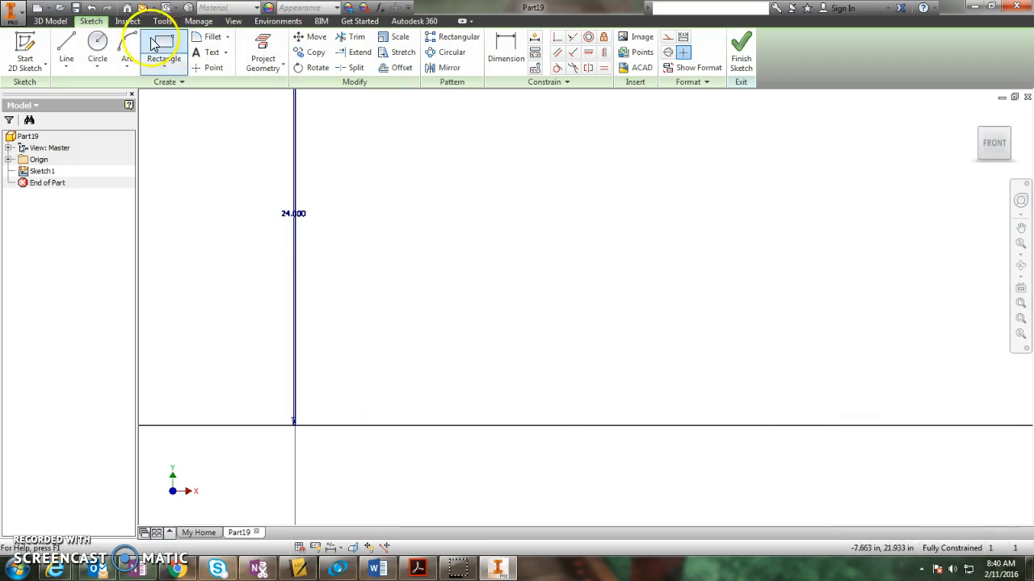
Draw a circle centred on the horizontal line and size it 24 inches.
left_click(97, 47)
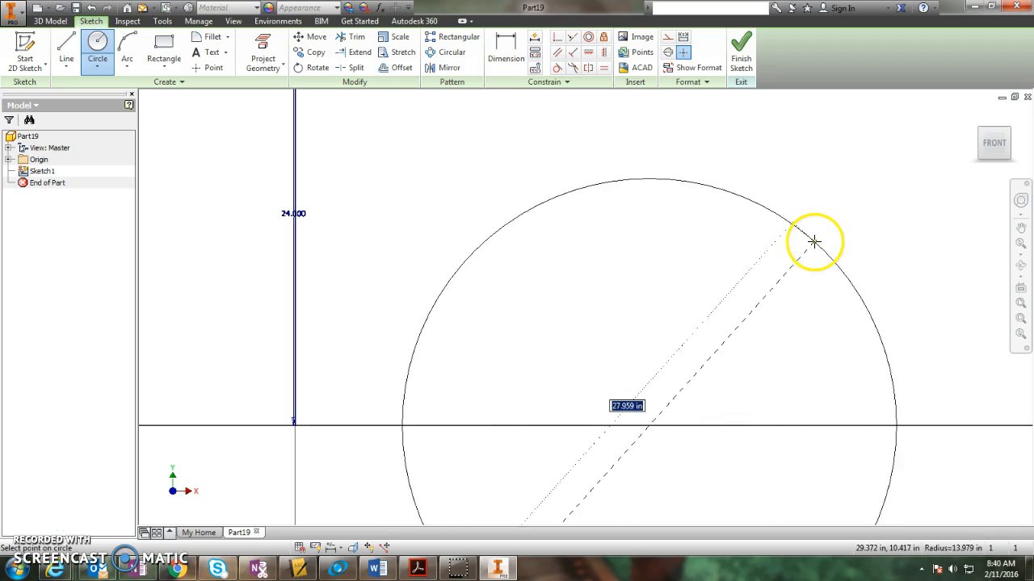
left_click(814, 242)
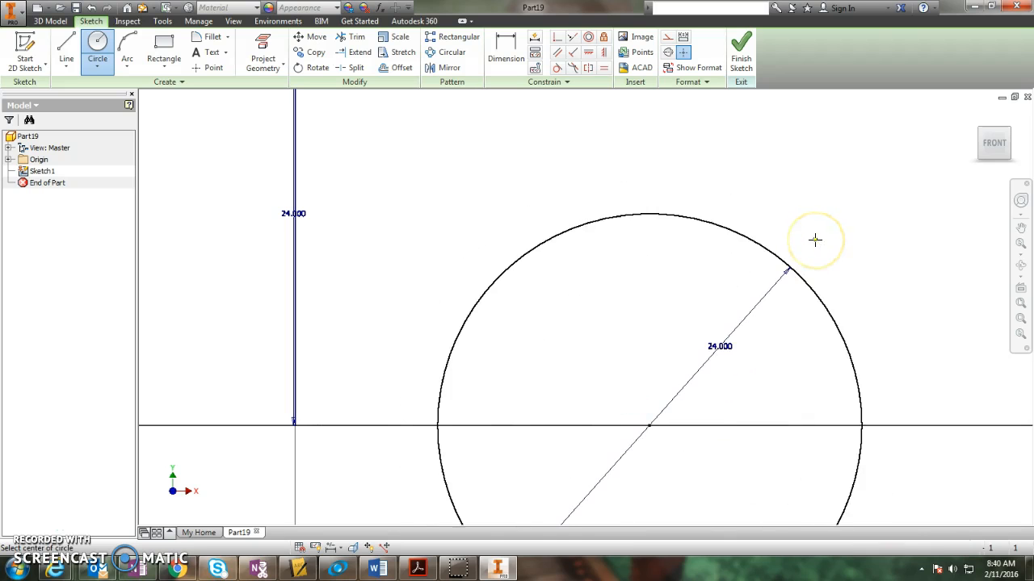
mouse_move(648, 426)
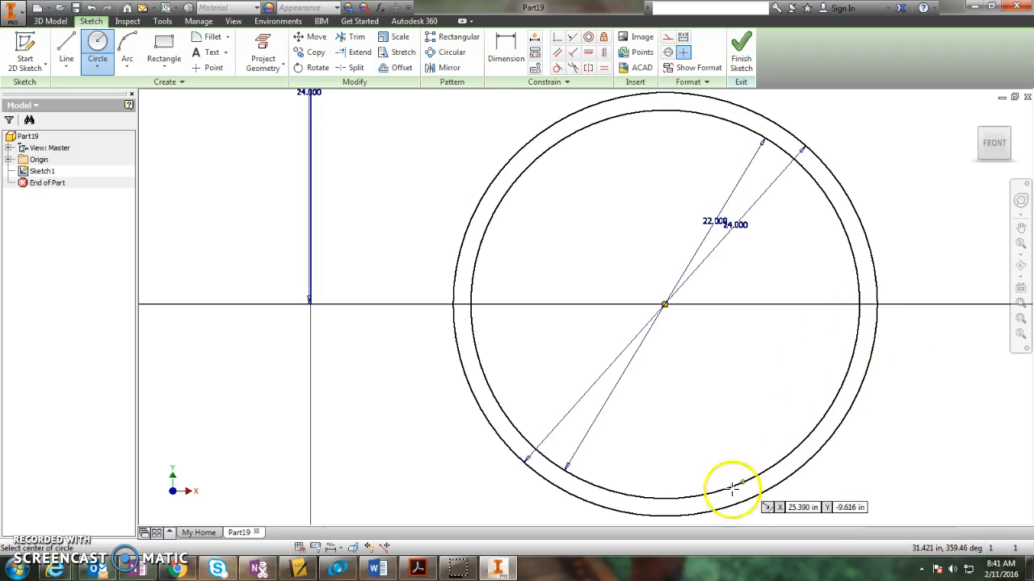
mouse_move(522, 346)
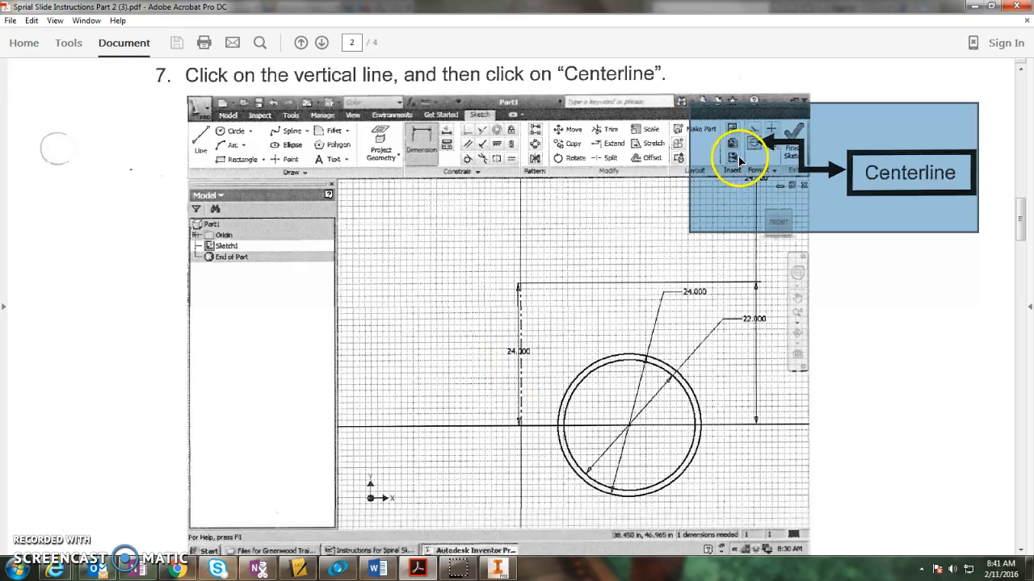
Read page 2 steps 7–8 on making centerlines and construction lines.
left_click(488, 565)
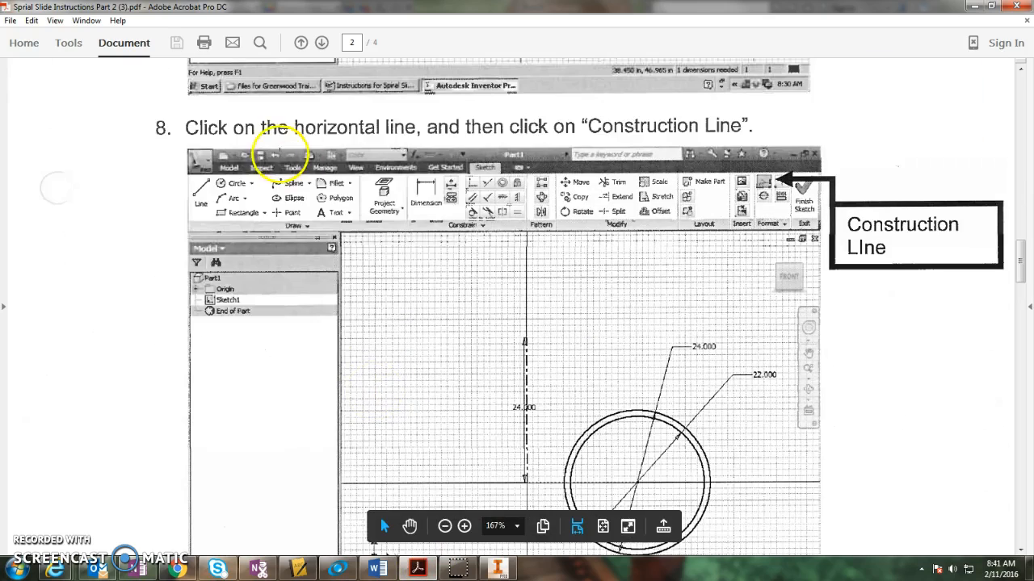
mouse_move(533, 246)
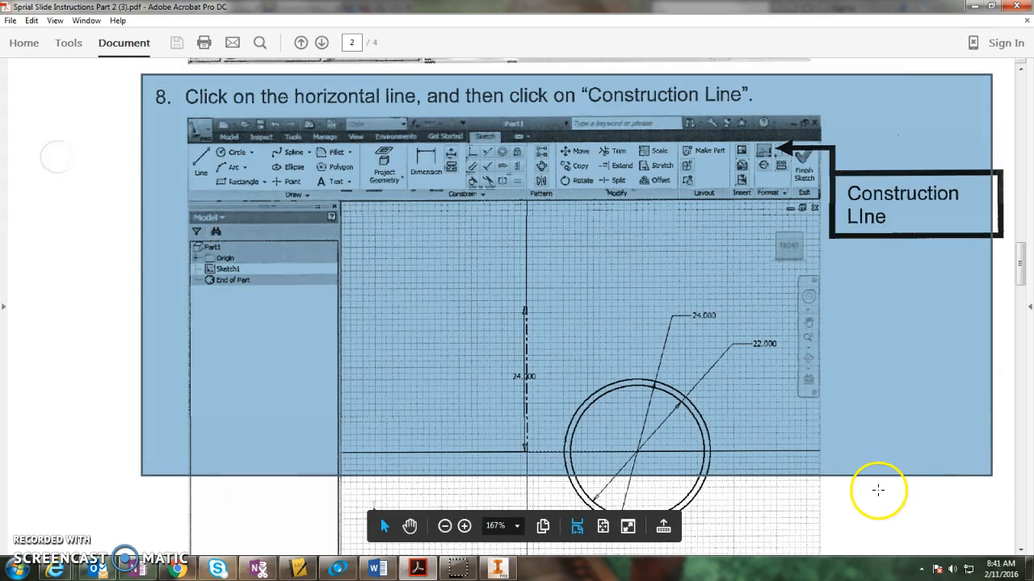
left_click(312, 44)
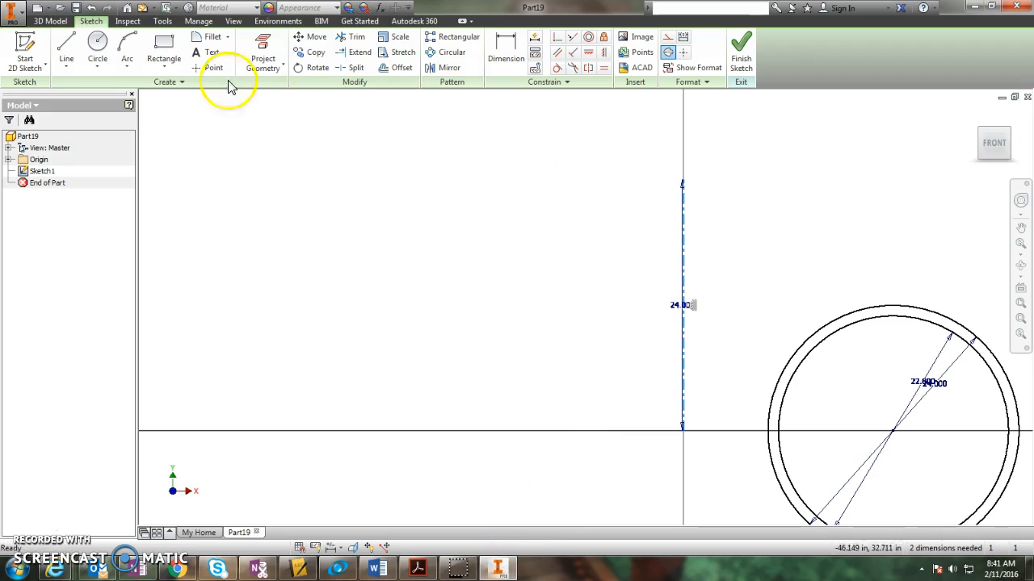
Make the vertical line a centerline with a 36-inch diameter to the circle centre.
left_click(504, 49)
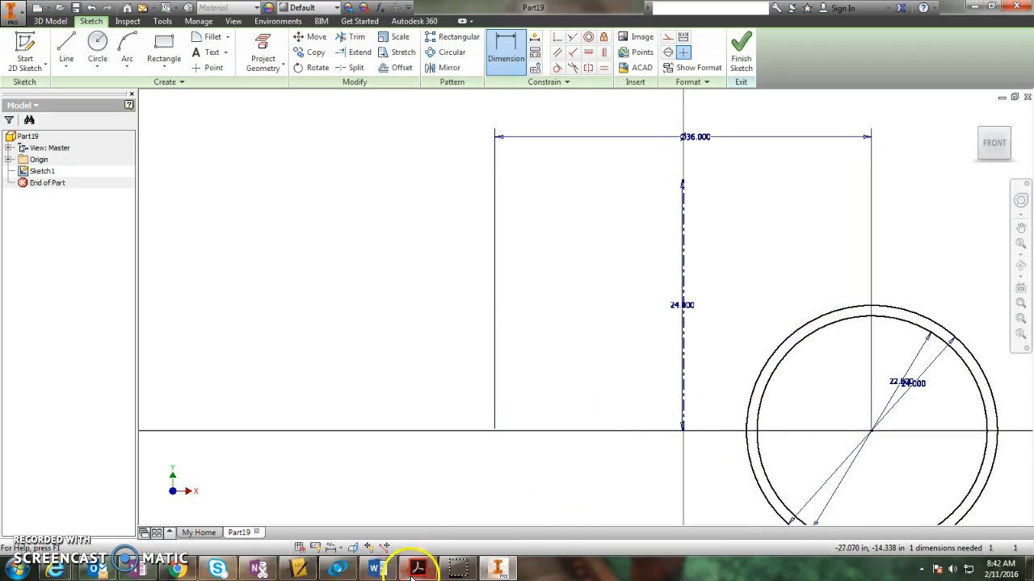
left_click(409, 566)
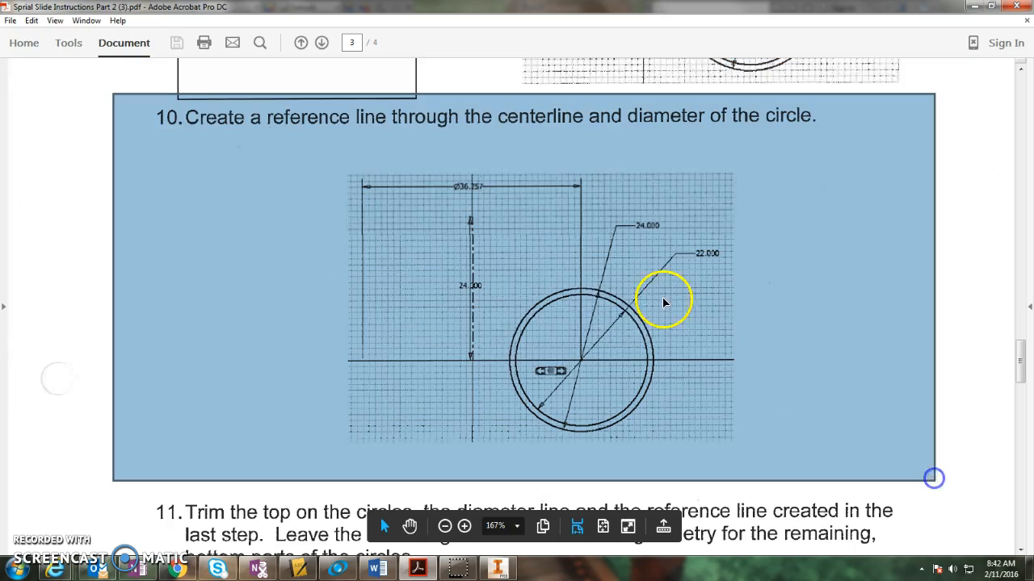
Read instruction step 10 on the reference line, then return to Inventor.
scroll("down", 3)
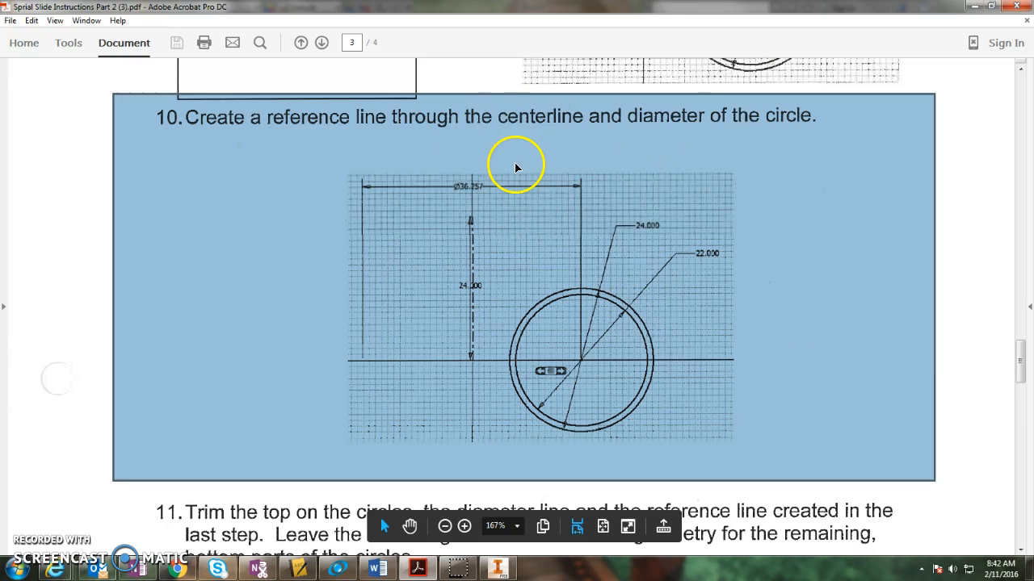
mouse_move(494, 571)
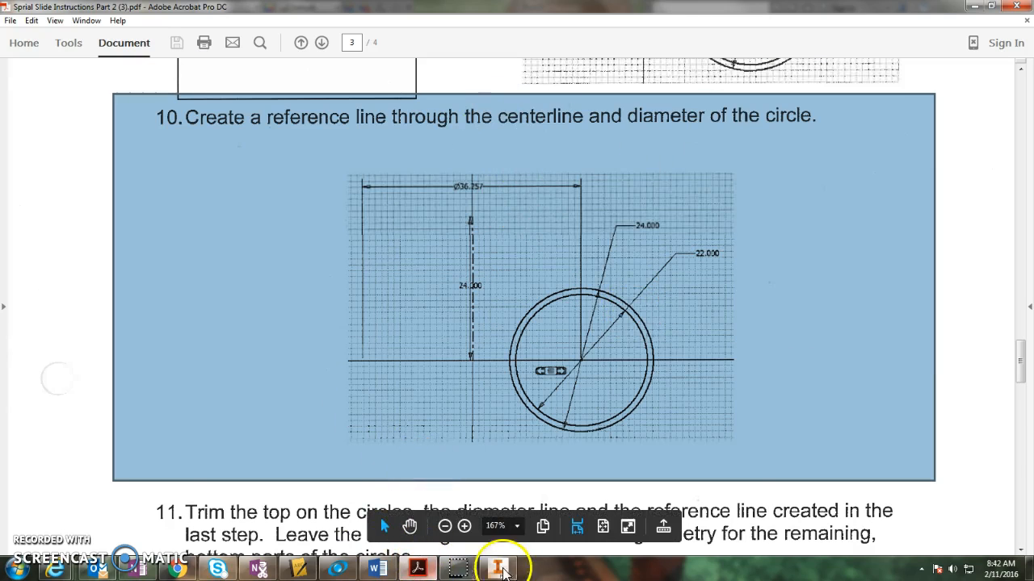
left_click(491, 567)
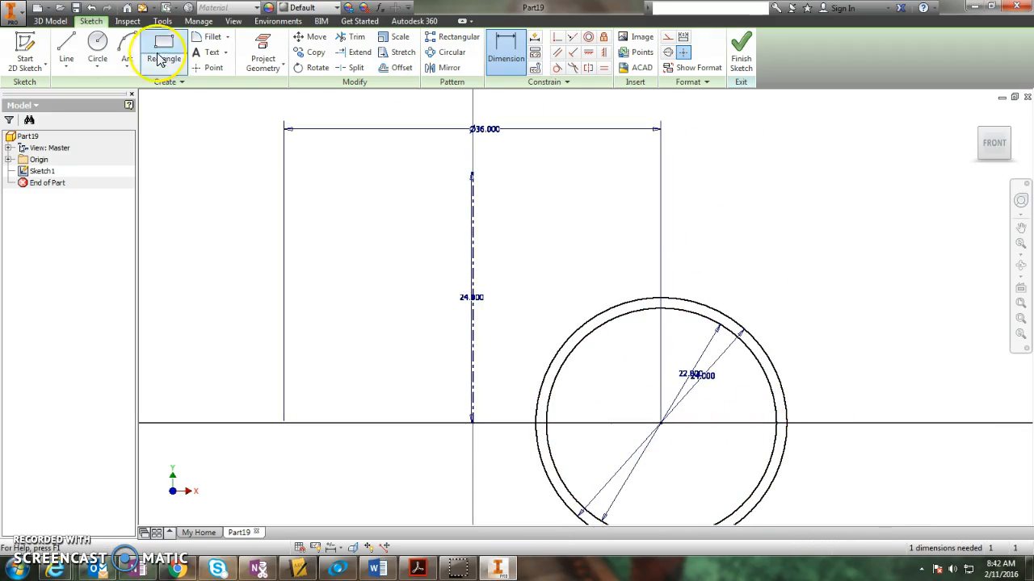
Draw a line across the outer circle's diameter through the centre reference line.
left_click(63, 49)
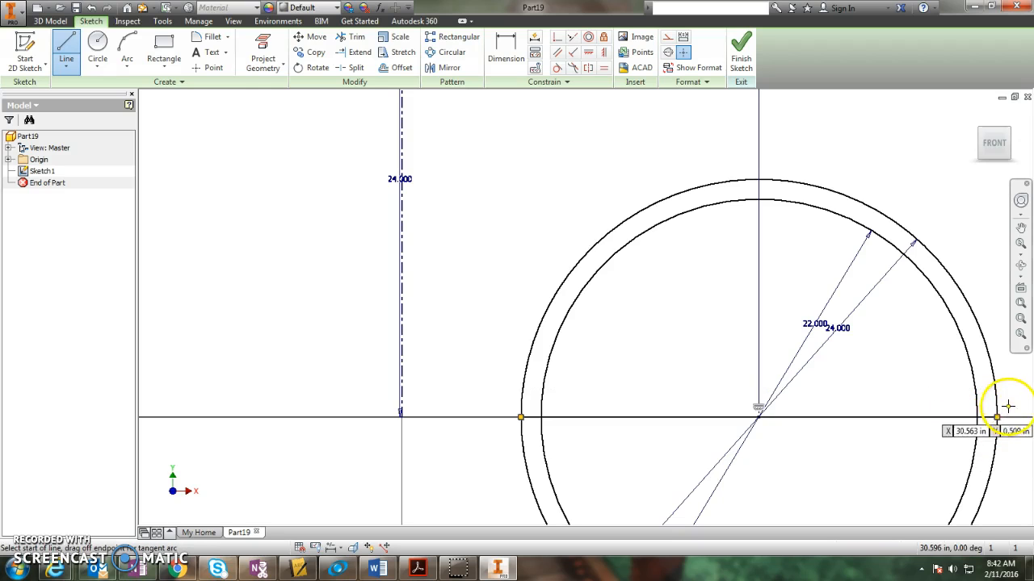
mouse_move(949, 418)
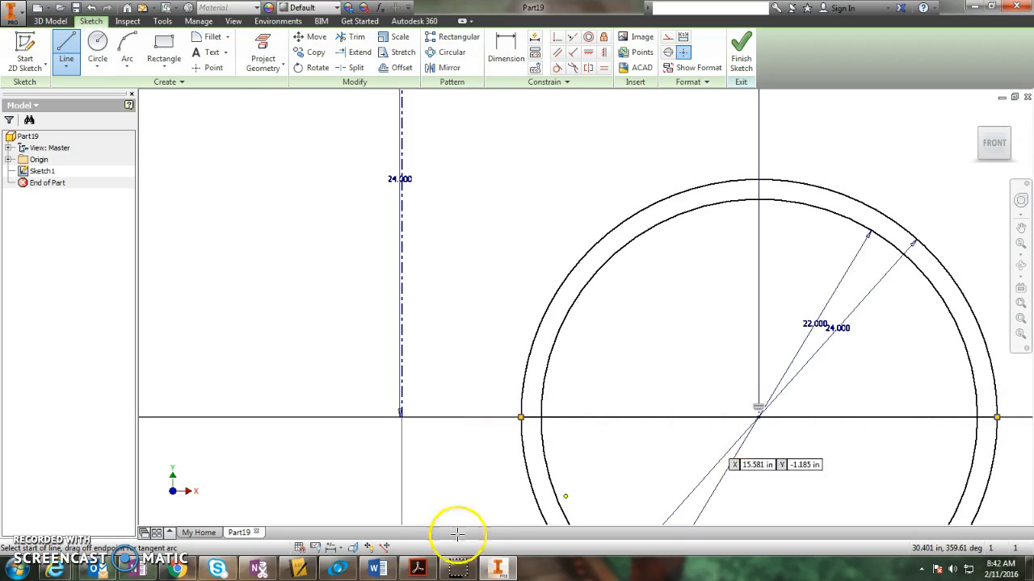
left_click(415, 568)
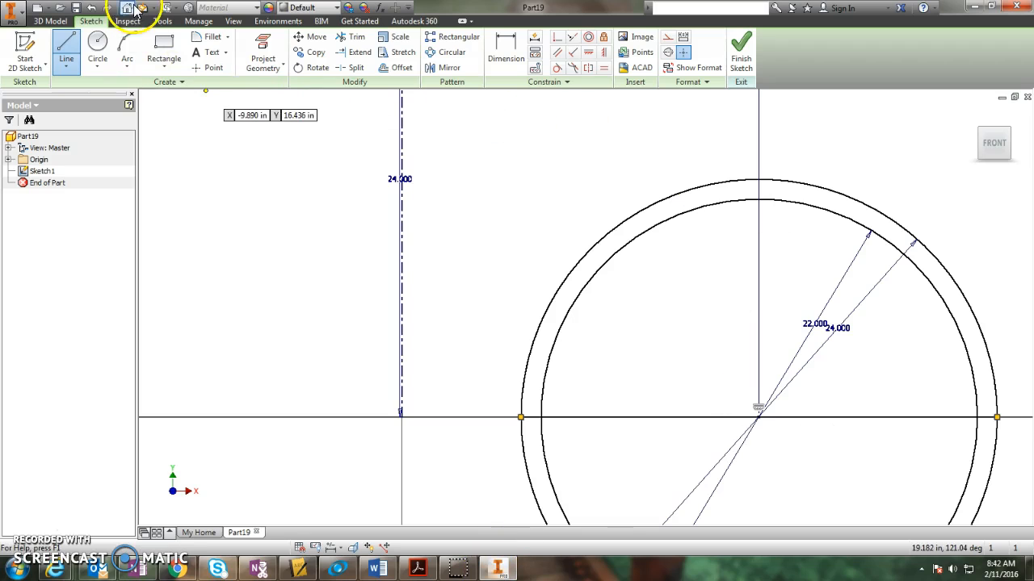
left_click(346, 37)
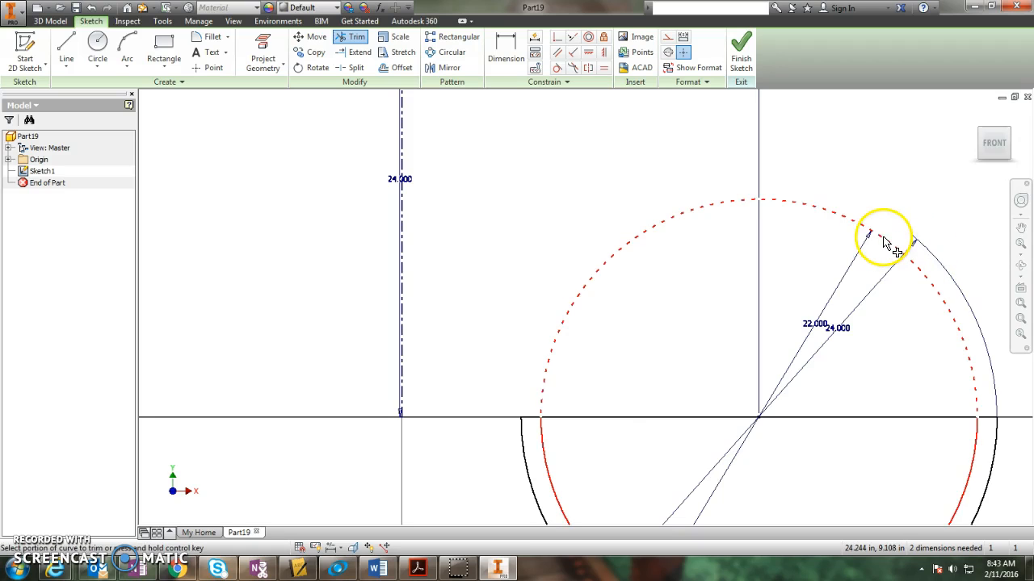
Trim away the top arcs of both circles, leaving lower half-rings.
left_click(884, 242)
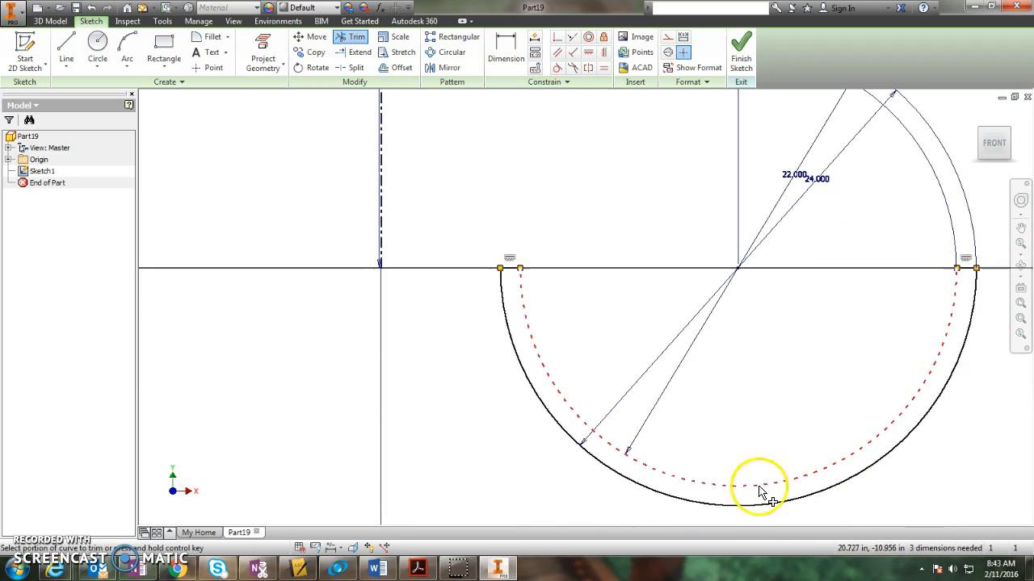
left_click(759, 489)
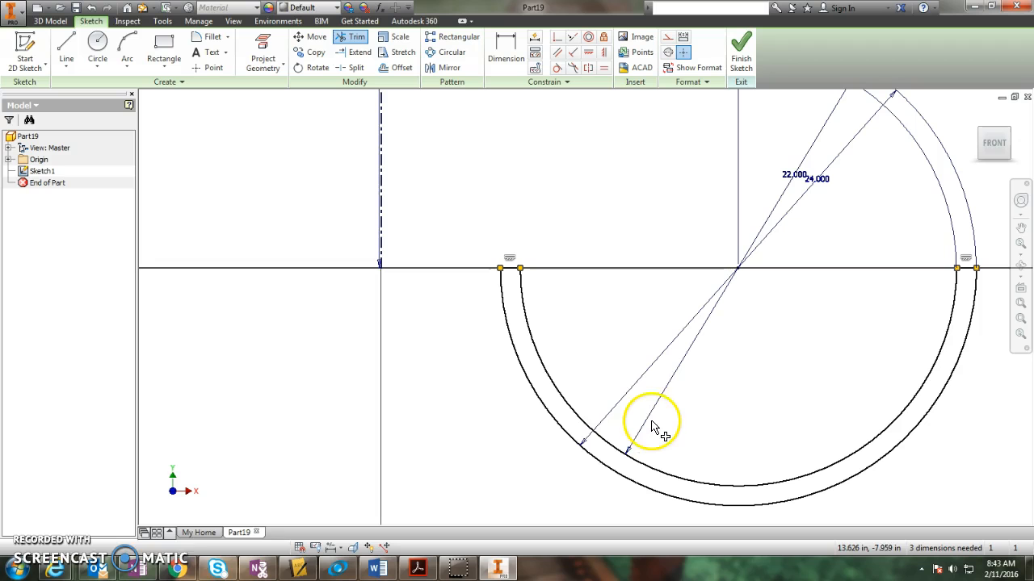
left_click(412, 566)
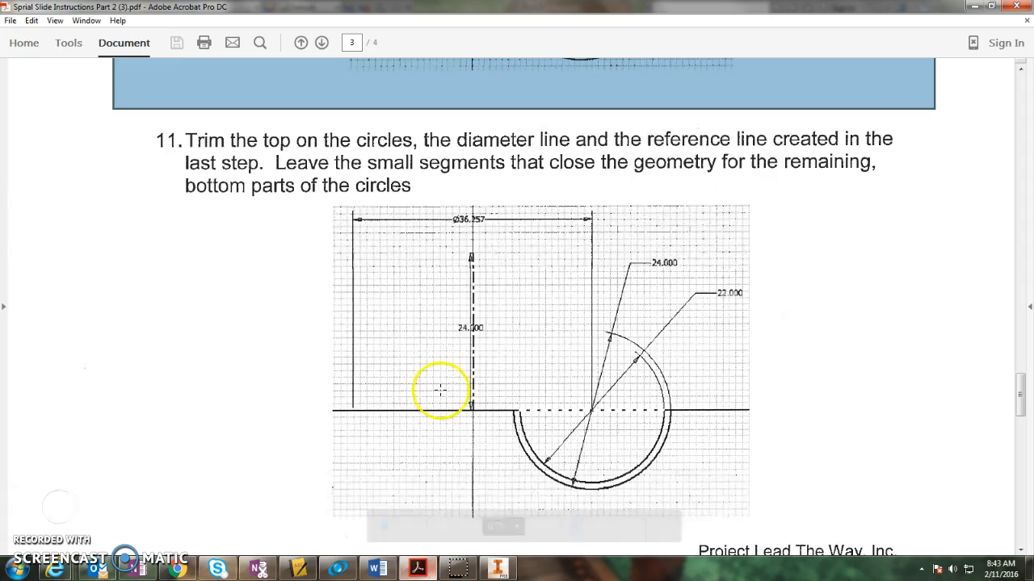
Move to page 4 of the instructions and read steps 12–14.
left_click(314, 42)
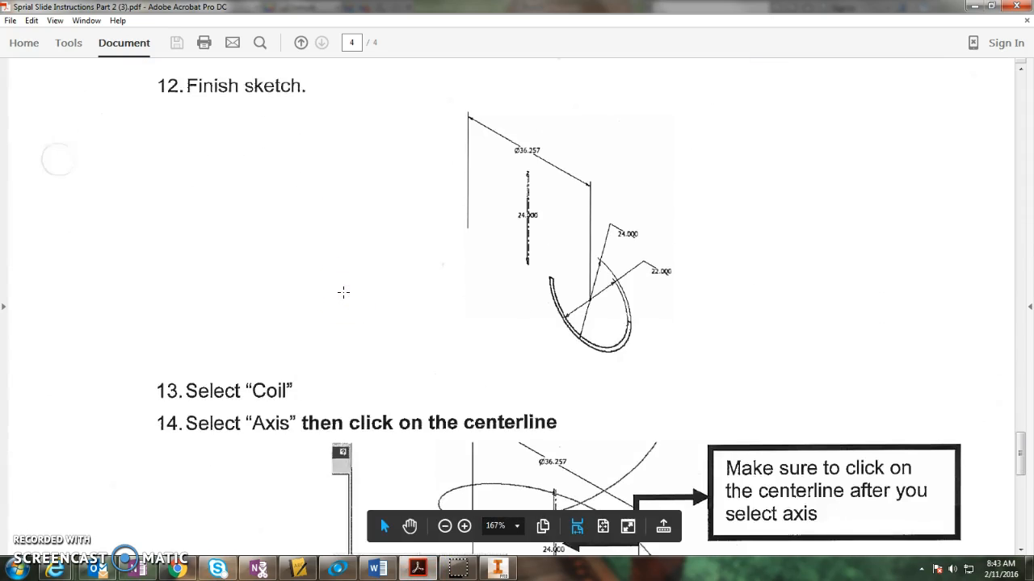
scroll("down", 3)
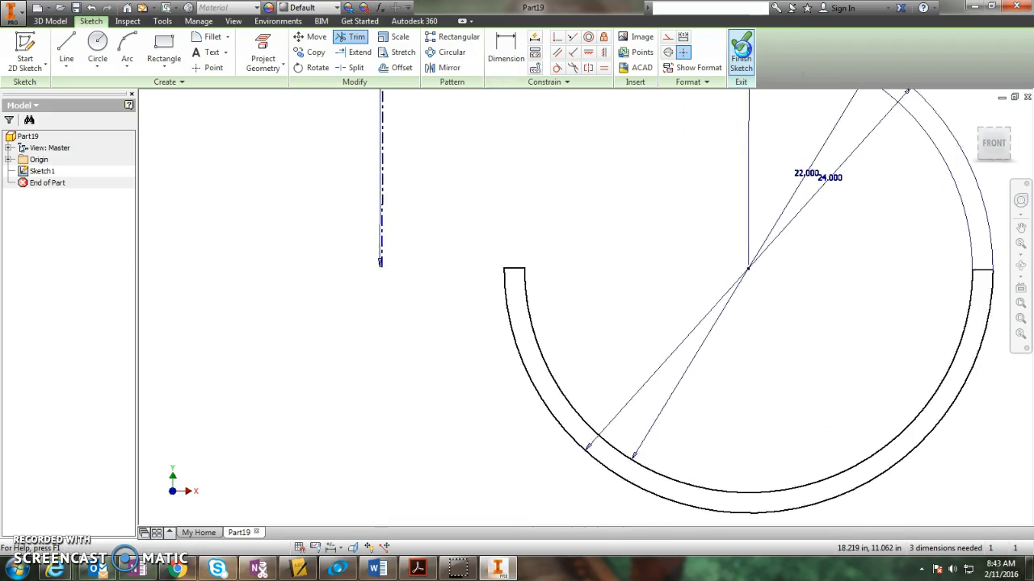
Finish the sketch and start a Coil using the centerline as its axis.
left_click(742, 55)
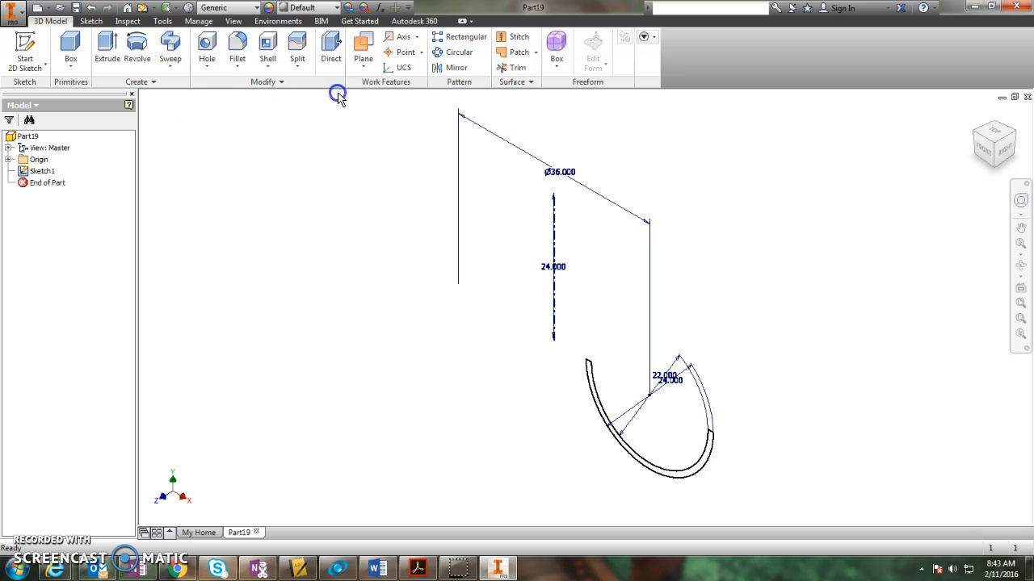
left_click(170, 49)
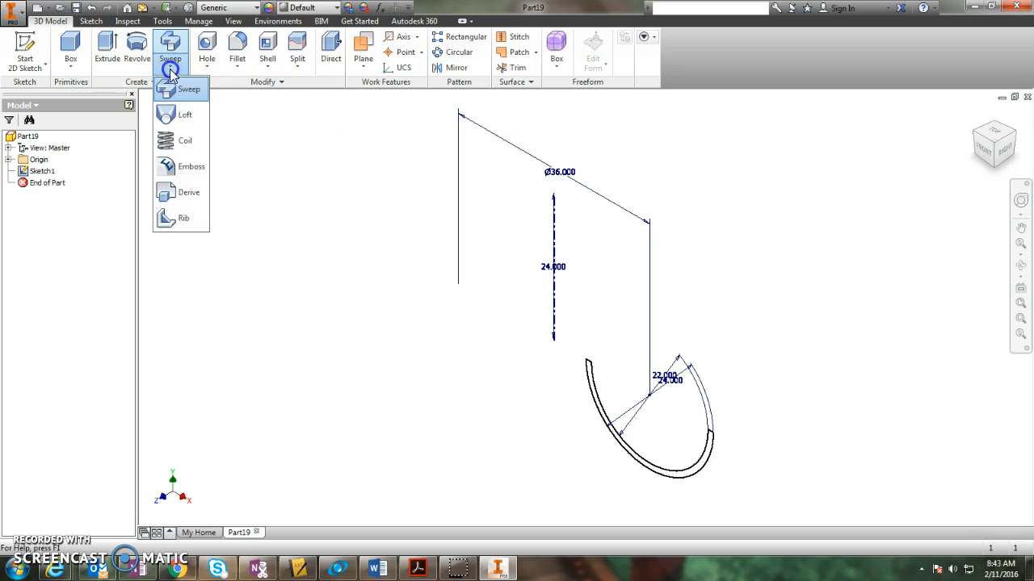
mouse_move(176, 142)
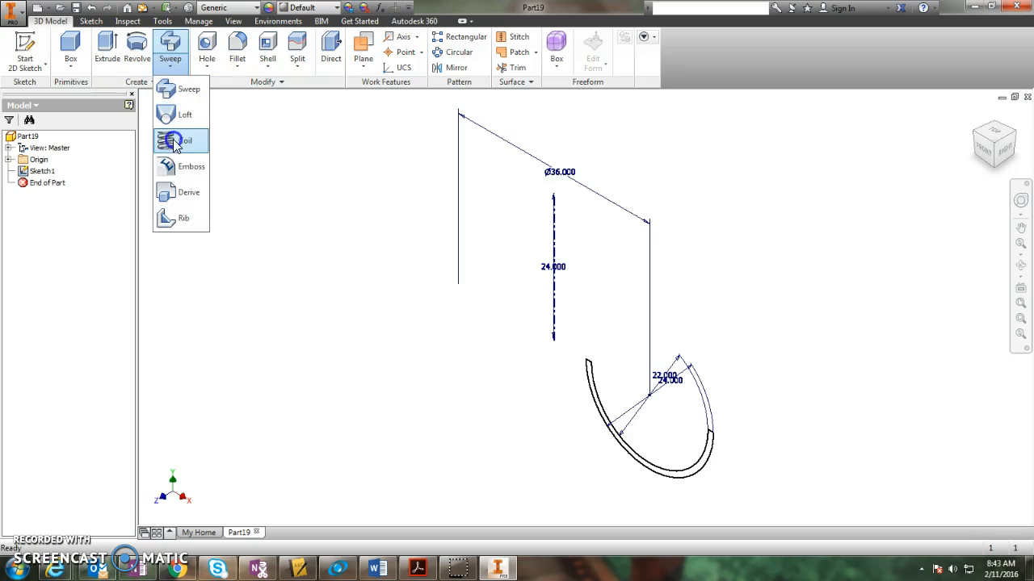
left_click(175, 141)
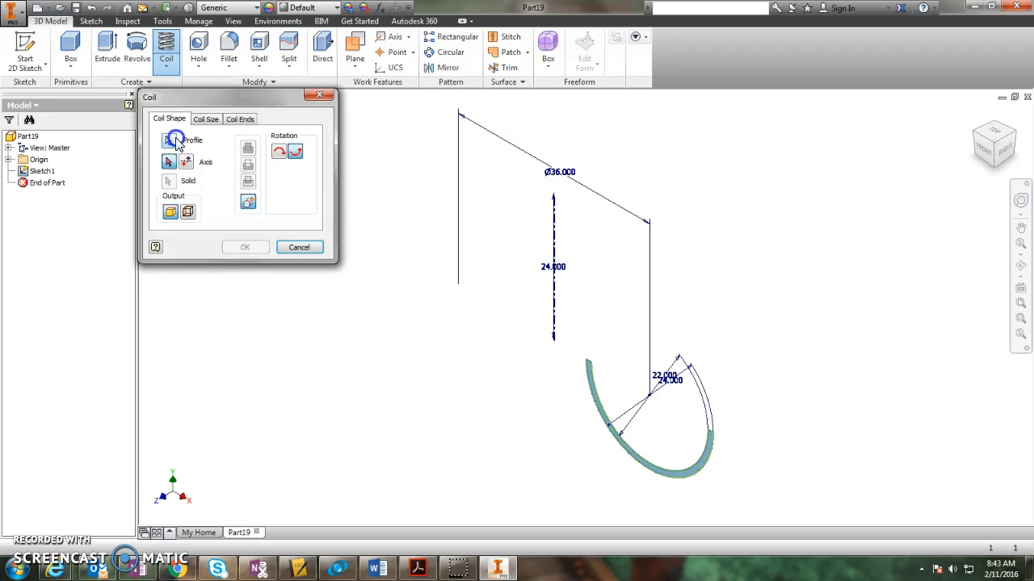
left_click_drag(238, 97, 323, 234)
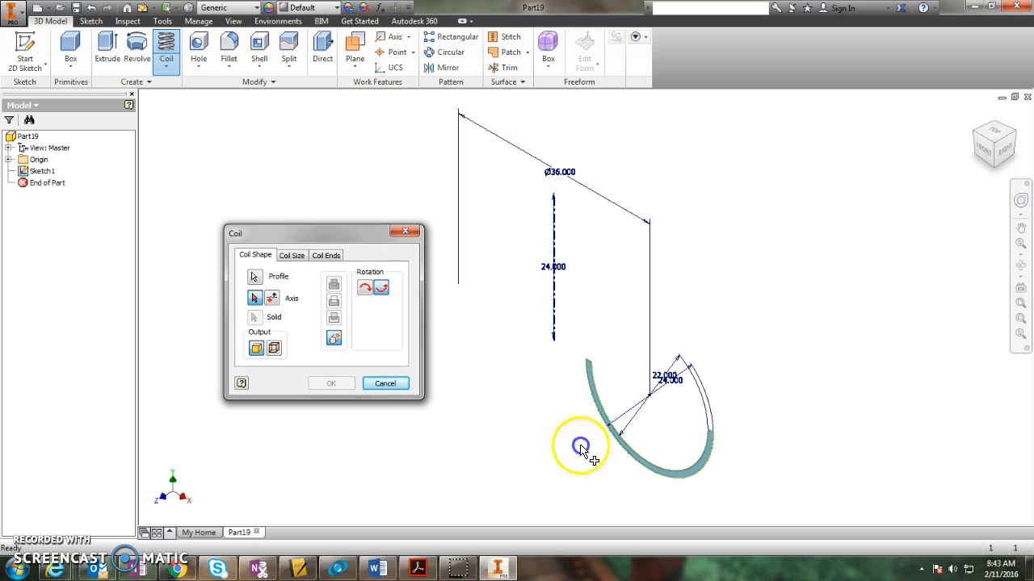
left_click(553, 319)
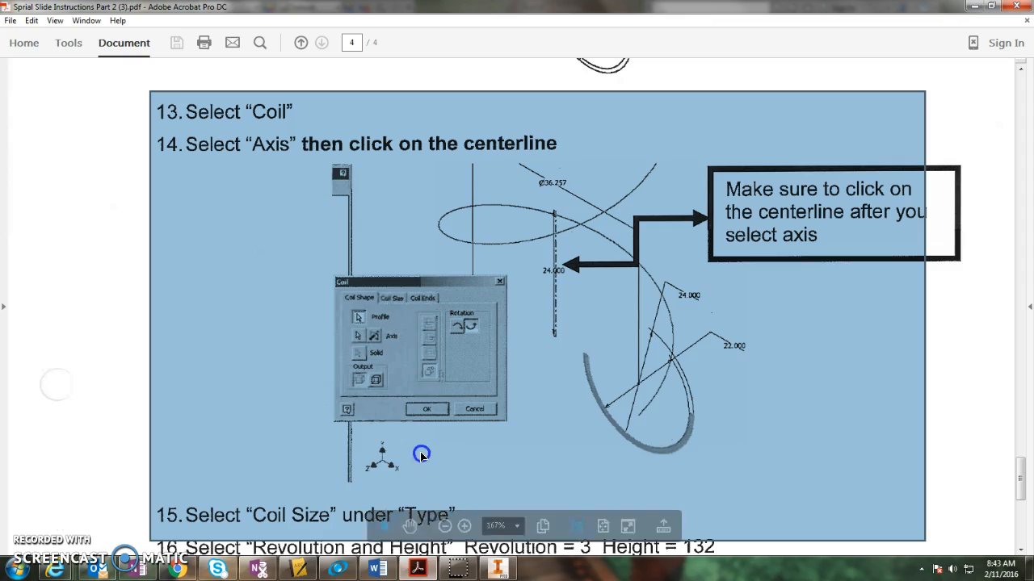
Read instruction steps 15–18 and highlight the Revolution and Height step, then return to Inventor.
scroll("down", 3)
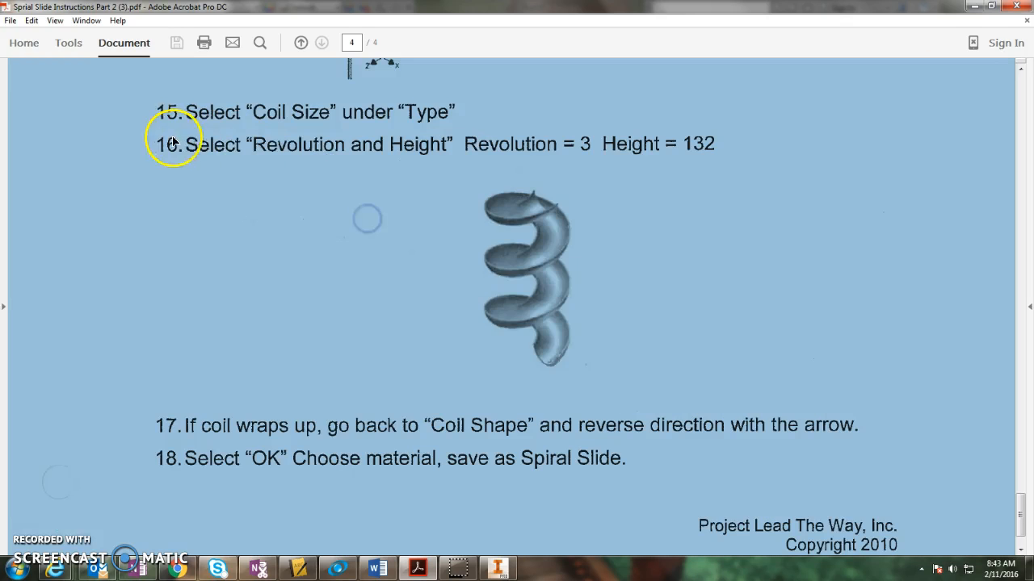
left_click_drag(166, 144, 759, 162)
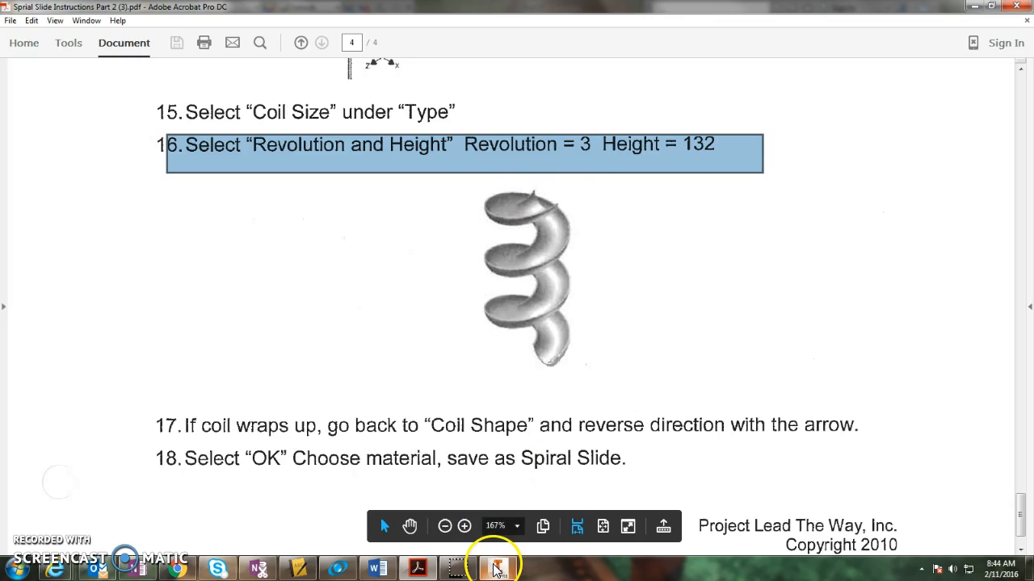
left_click(493, 567)
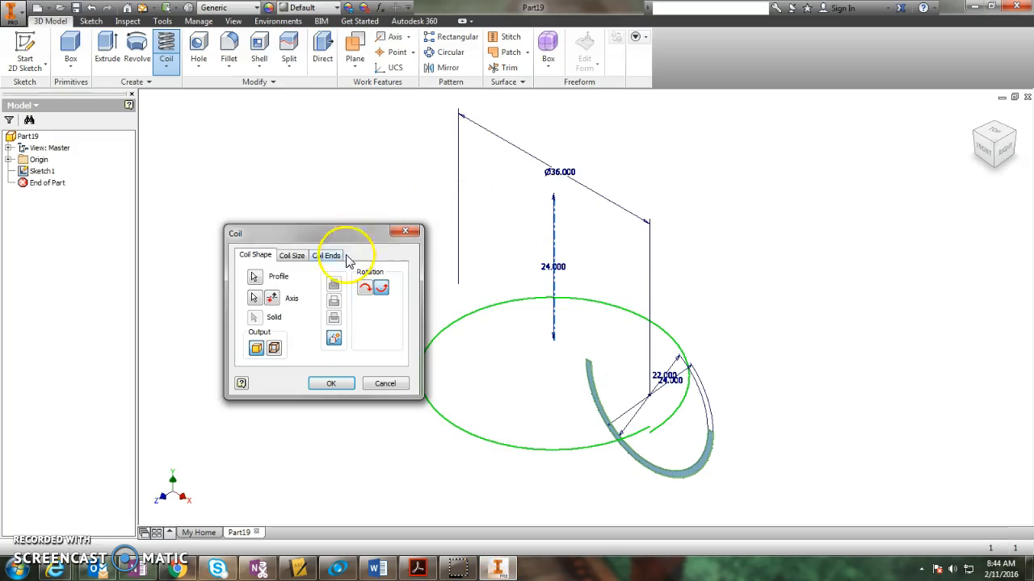
Build the coil with 3 revolutions, height 132, and direction reversed downward.
left_click(290, 255)
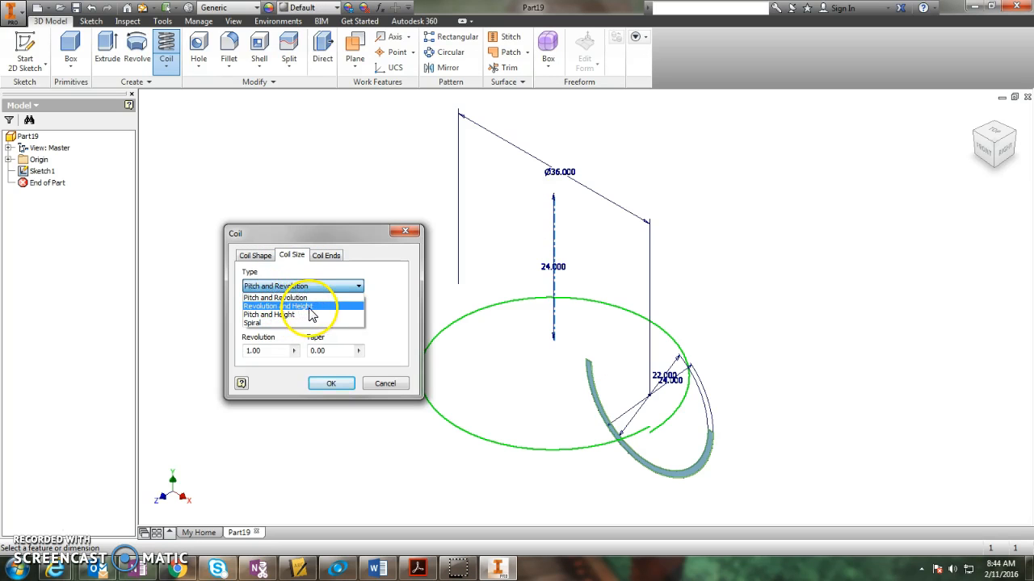
left_click(298, 306)
type("3")
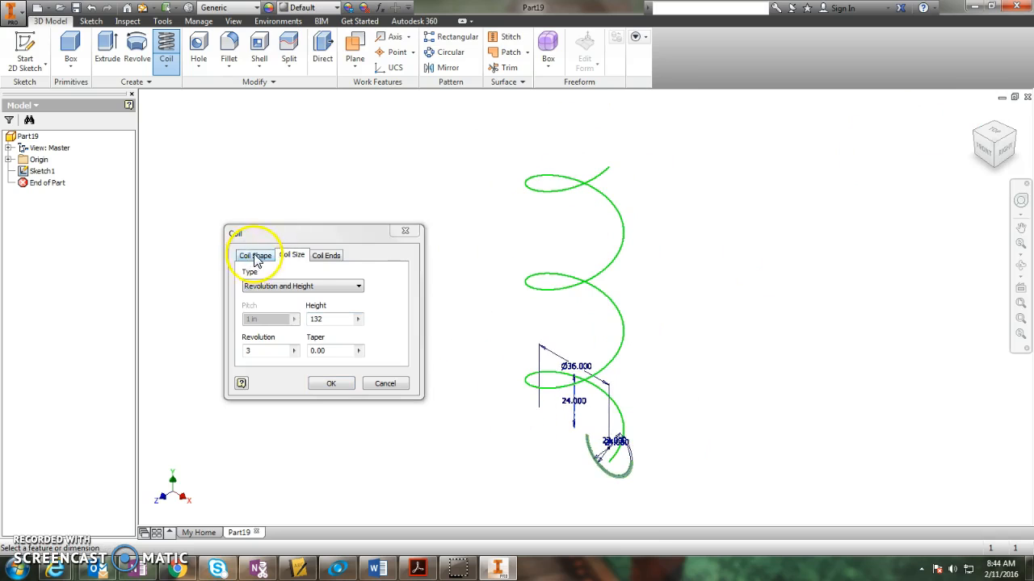
left_click(255, 255)
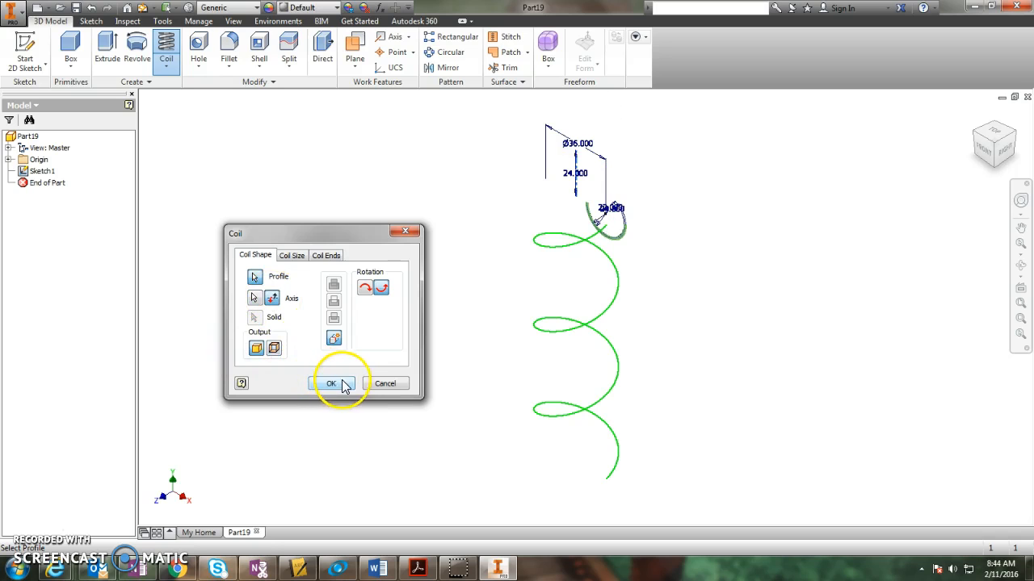
left_click(330, 384)
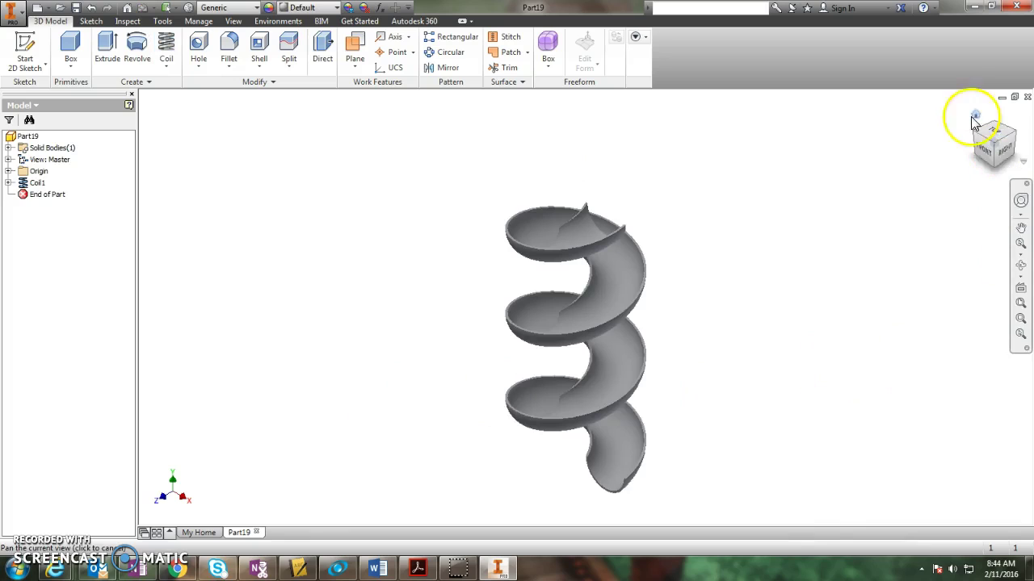
mouse_move(1003, 144)
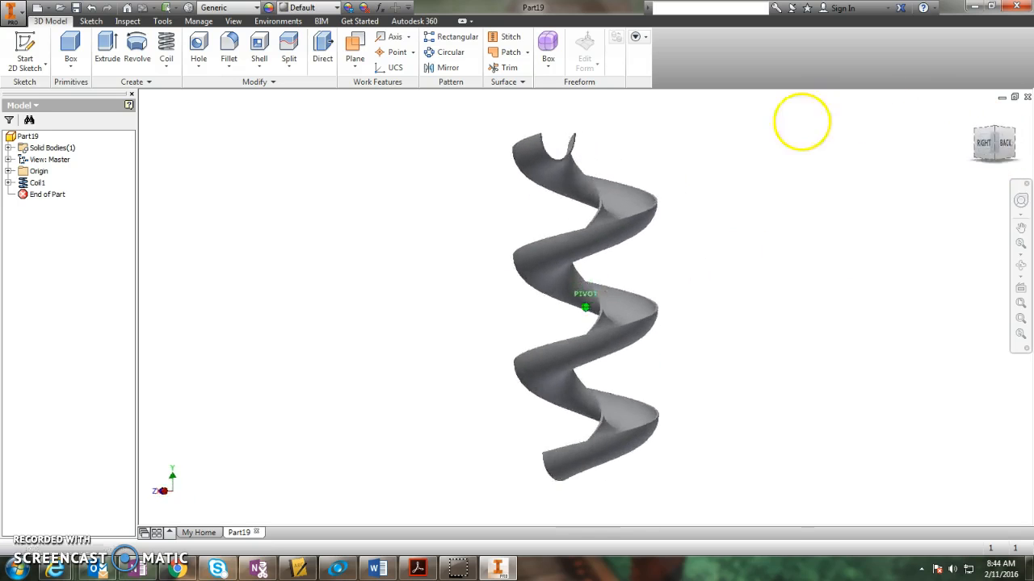
Return the spiral slide to its home view and open the appearance list.
left_click(1005, 144)
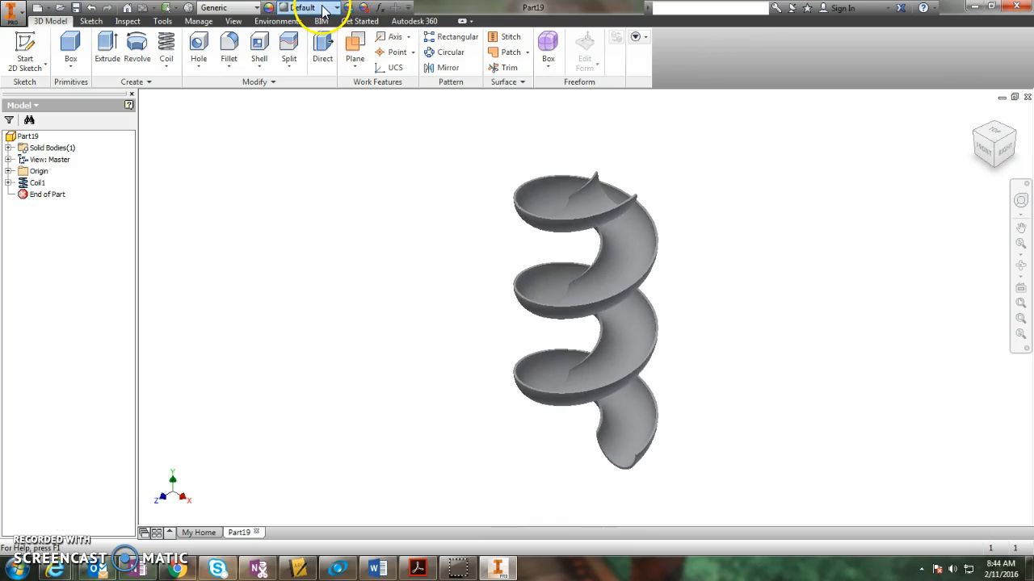
left_click(345, 7)
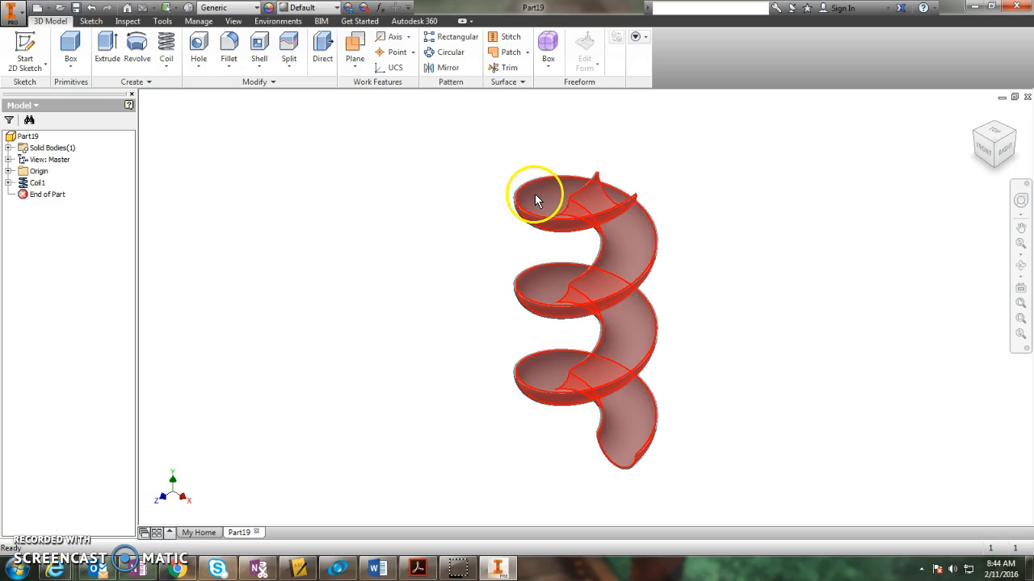
left_click(290, 6)
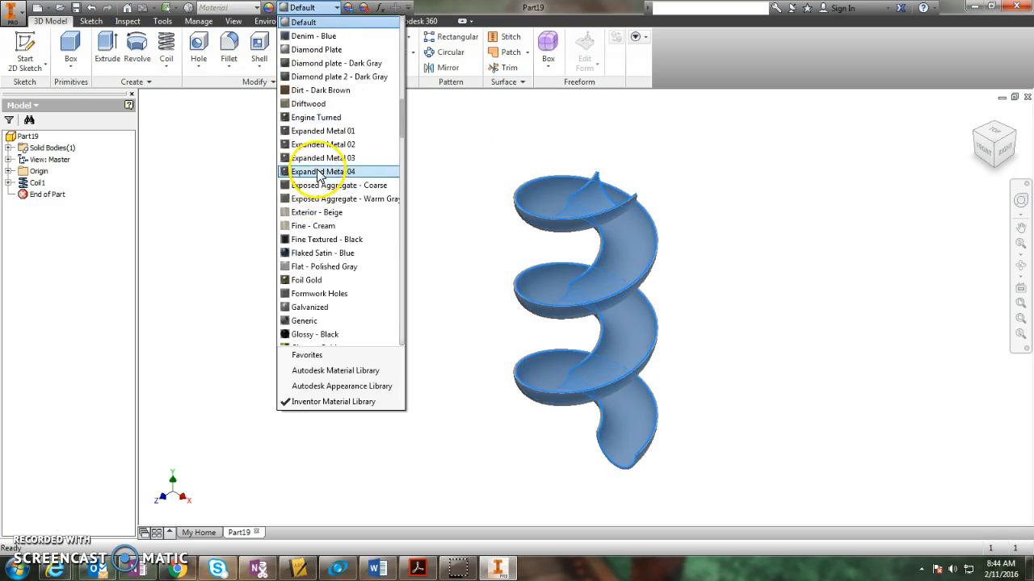